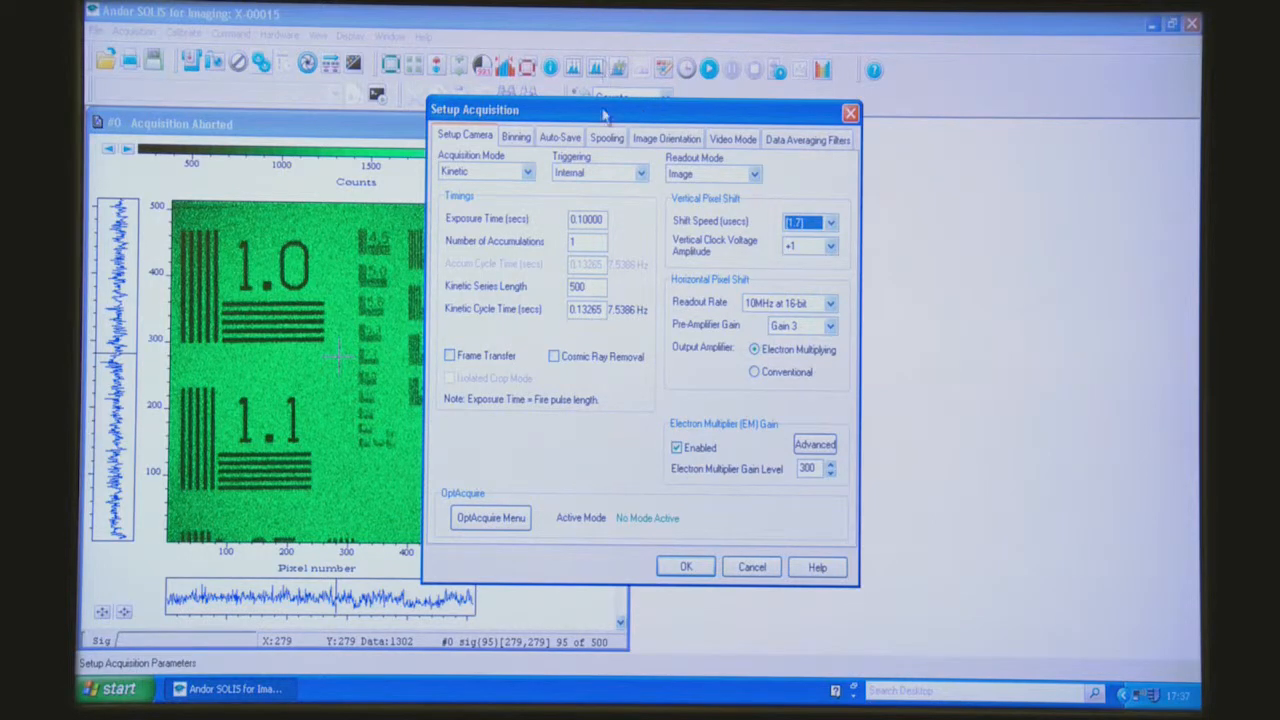
mouse_move(670, 212)
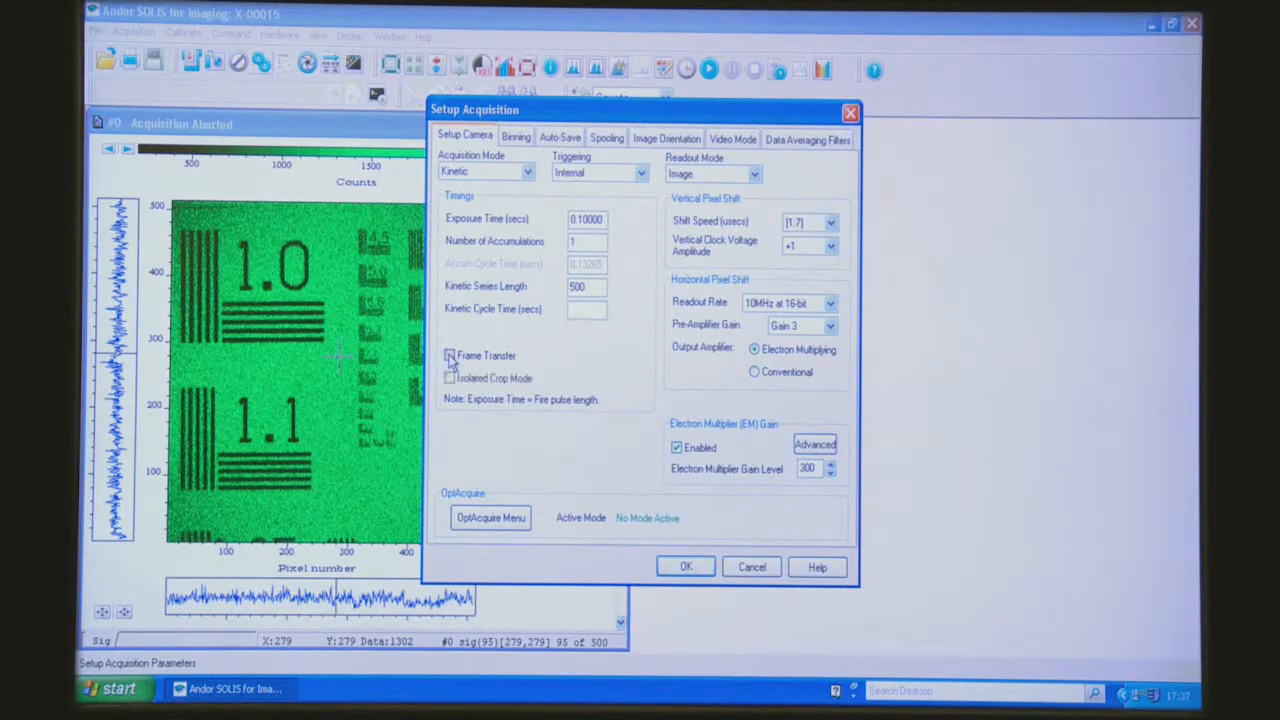
Enable Frame Transfer in Setup Camera, giving a 0.10088 s kinetic cycle
left_click(449, 355)
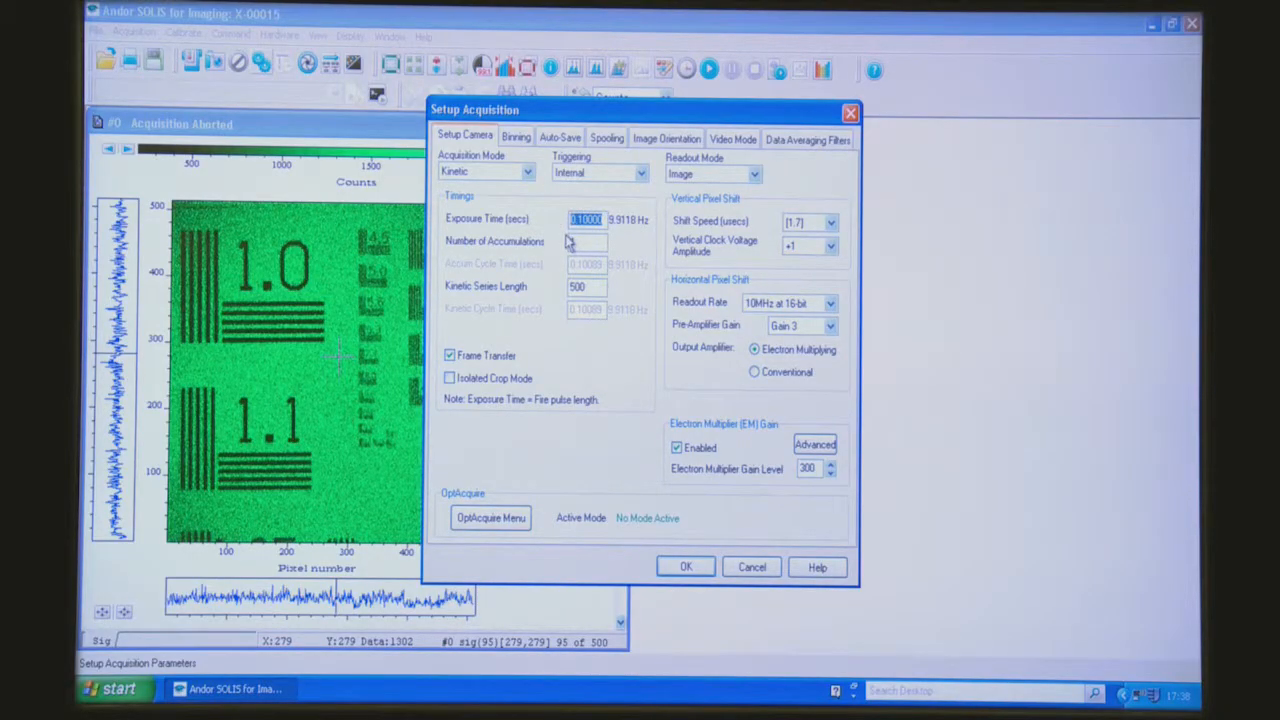
Enter a 0.02988 s exposure time for a 0.03077 s kinetic cycle
type("0.029988")
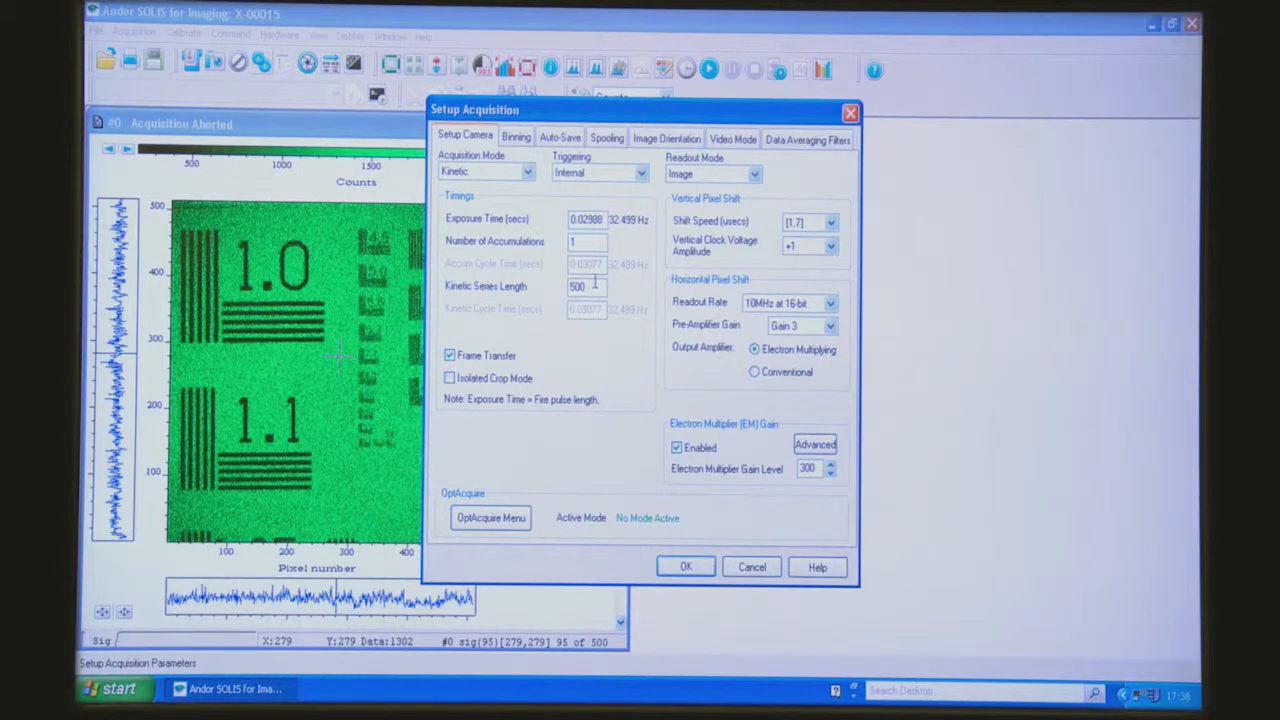
mouse_move(760, 298)
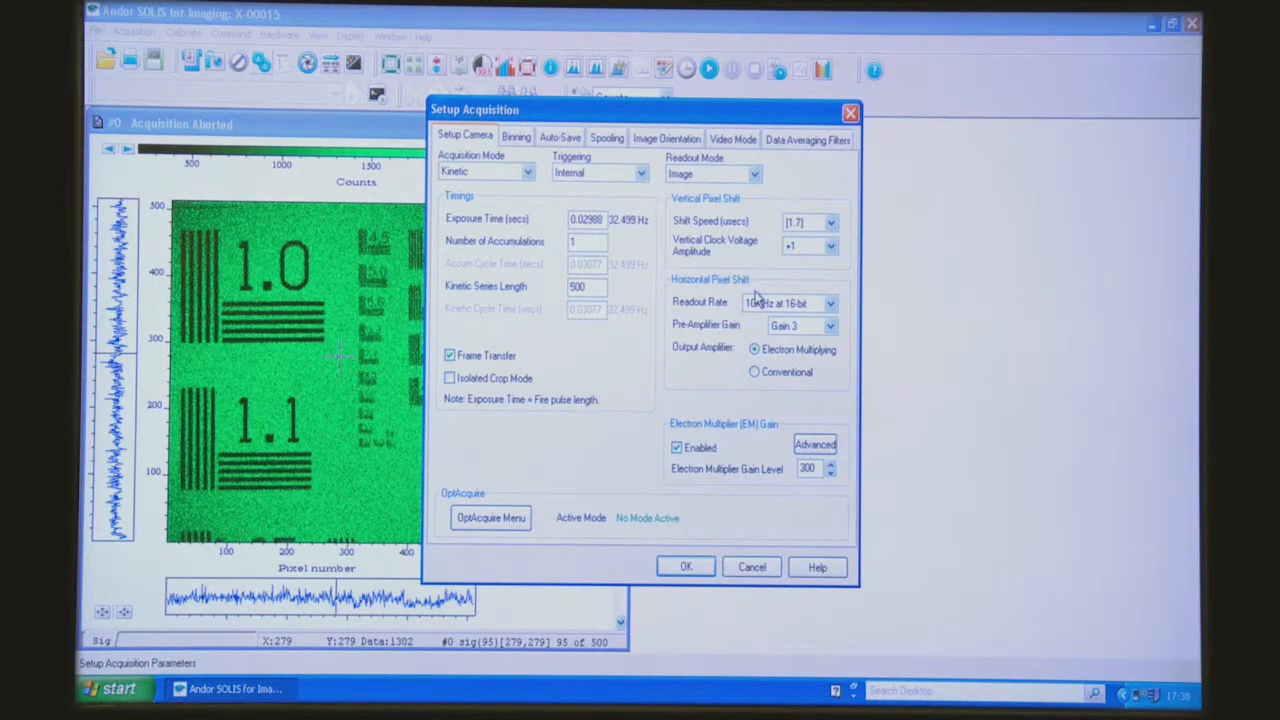
Set readout rate to 17 MHz at 16-bit and vertical shift speed to 0.5
left_click(830, 302)
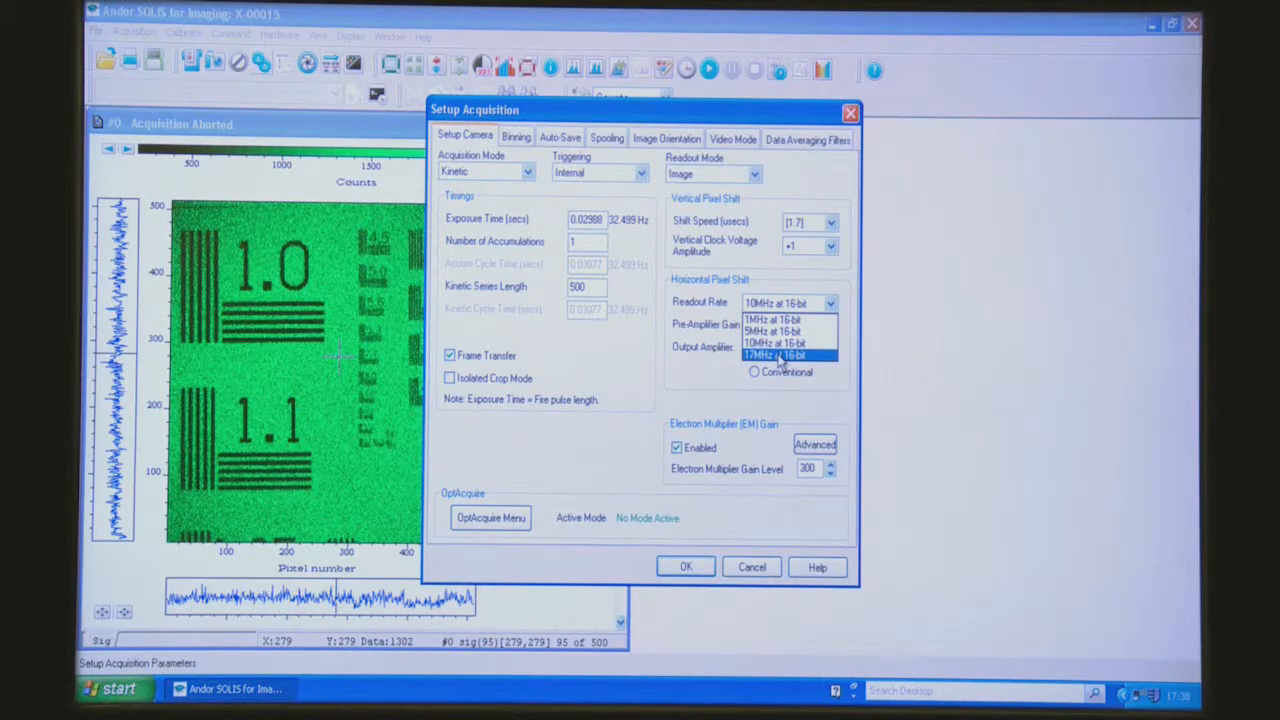
left_click(777, 356)
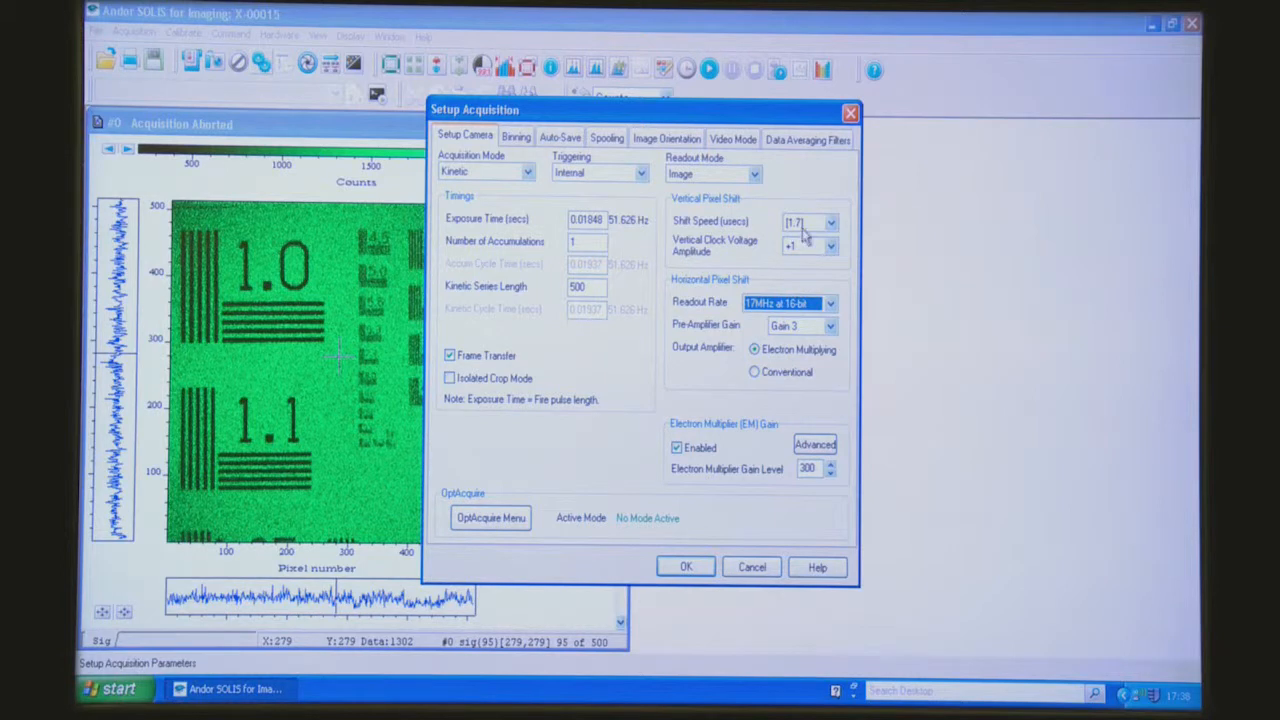
left_click(830, 222)
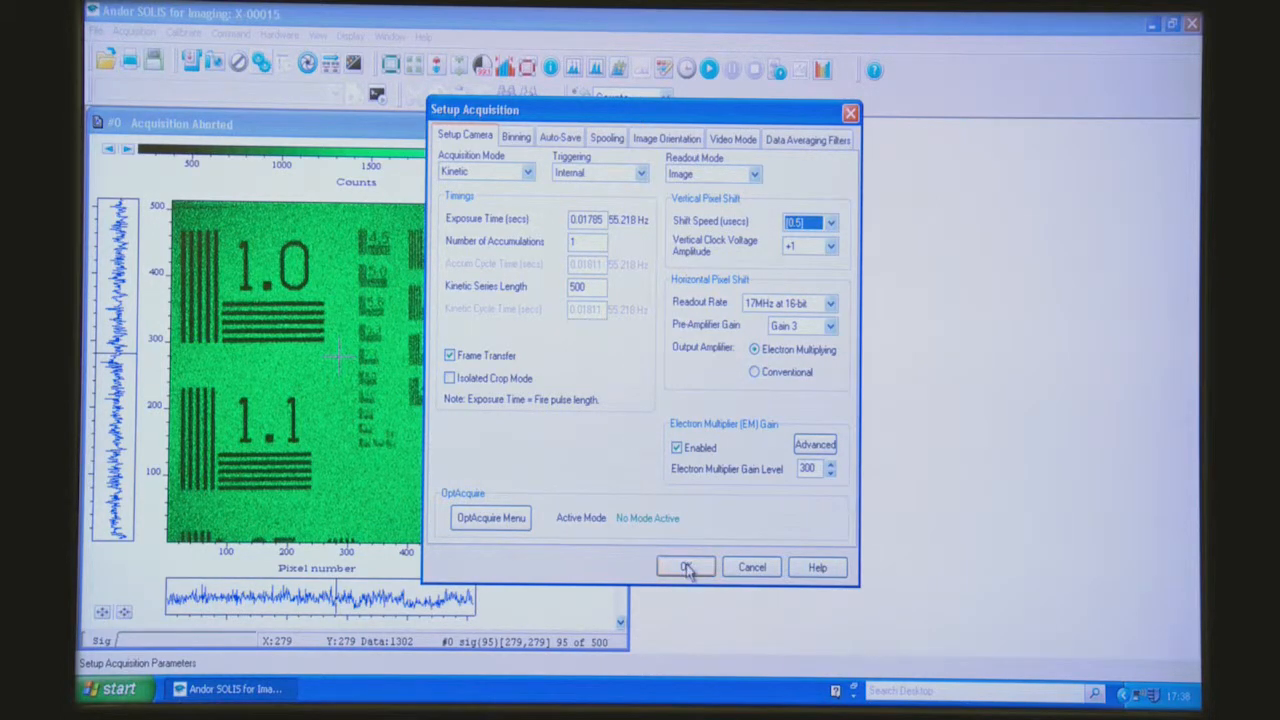
Apply the acquisition settings and start acquiring the 500-frame kinetic series
left_click(685, 567)
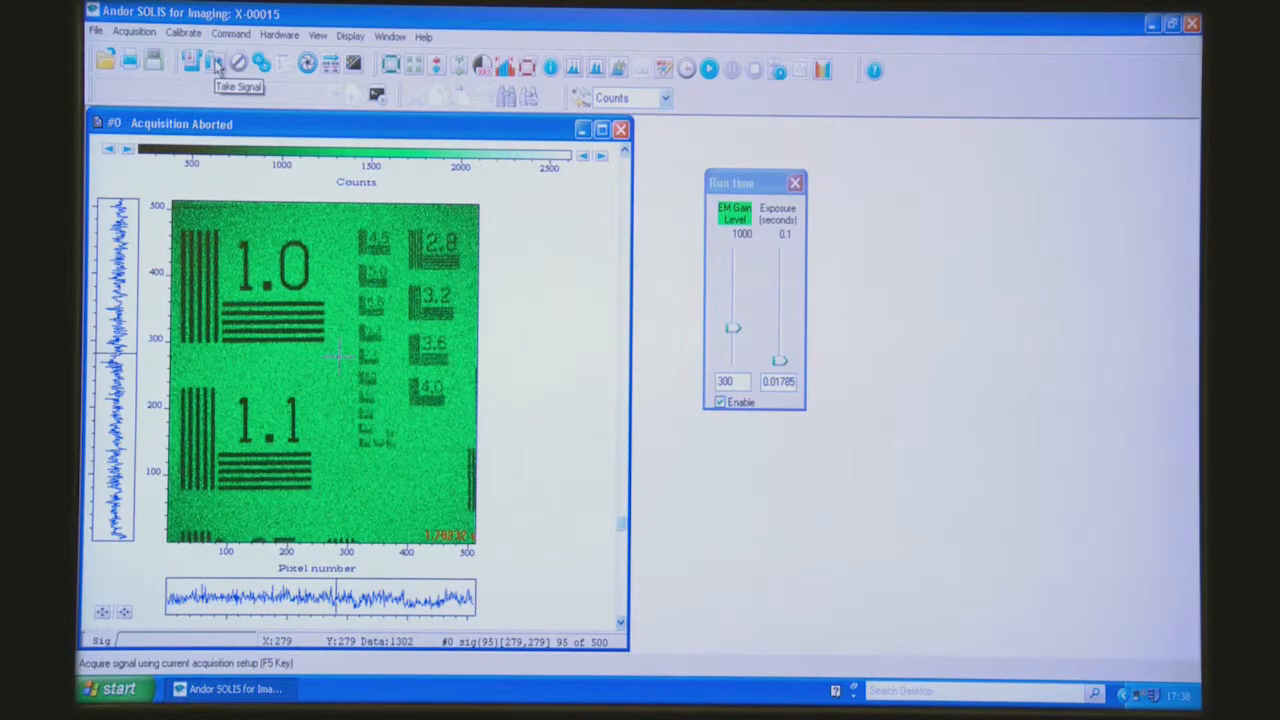
left_click(213, 63)
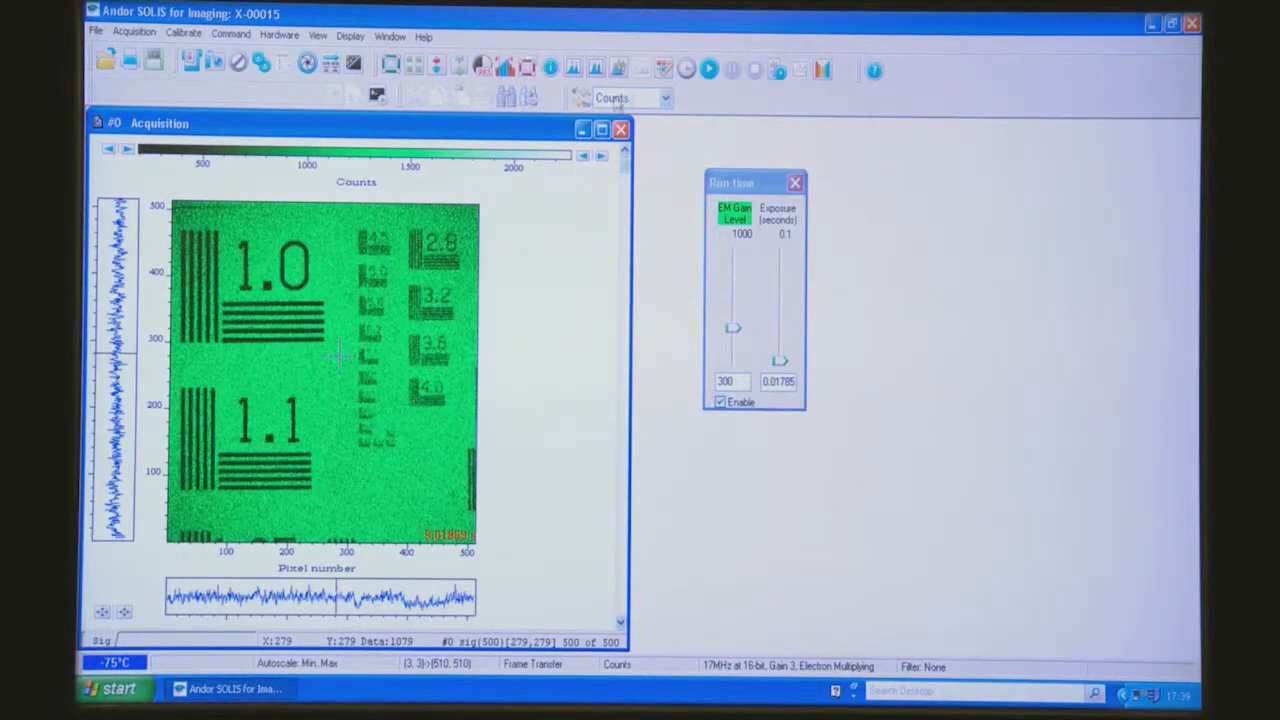
left_click(709, 69)
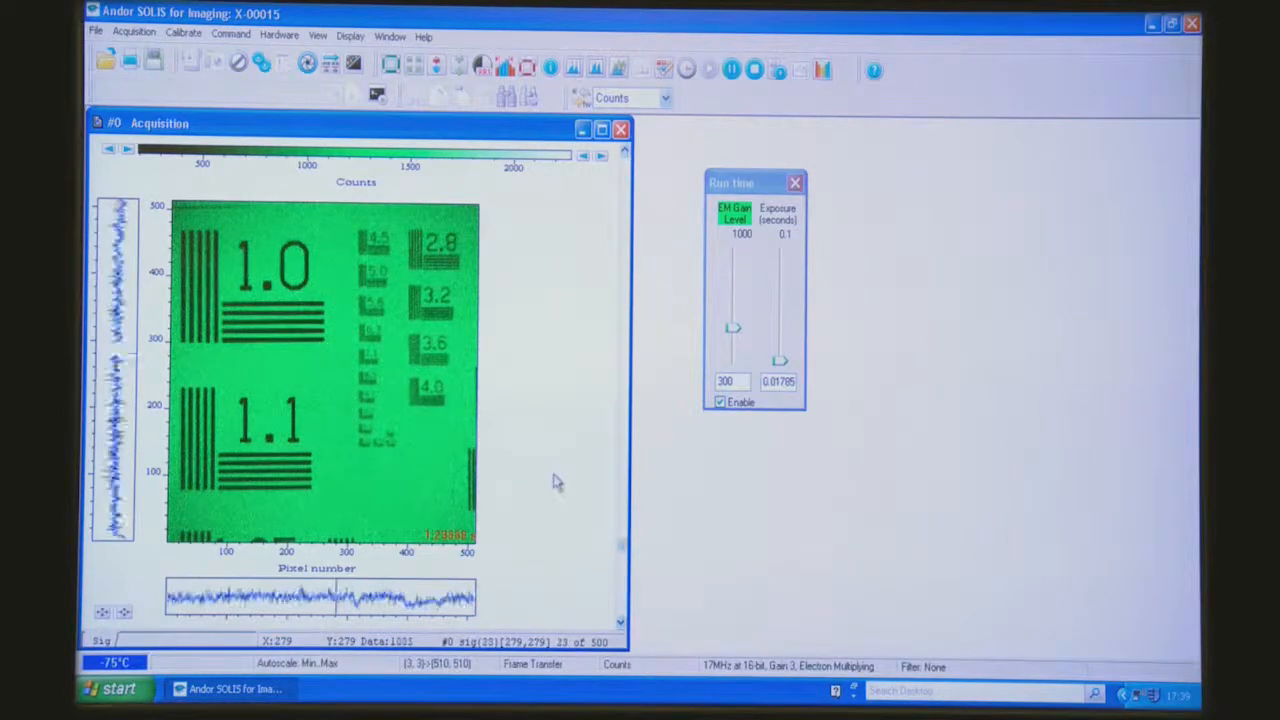